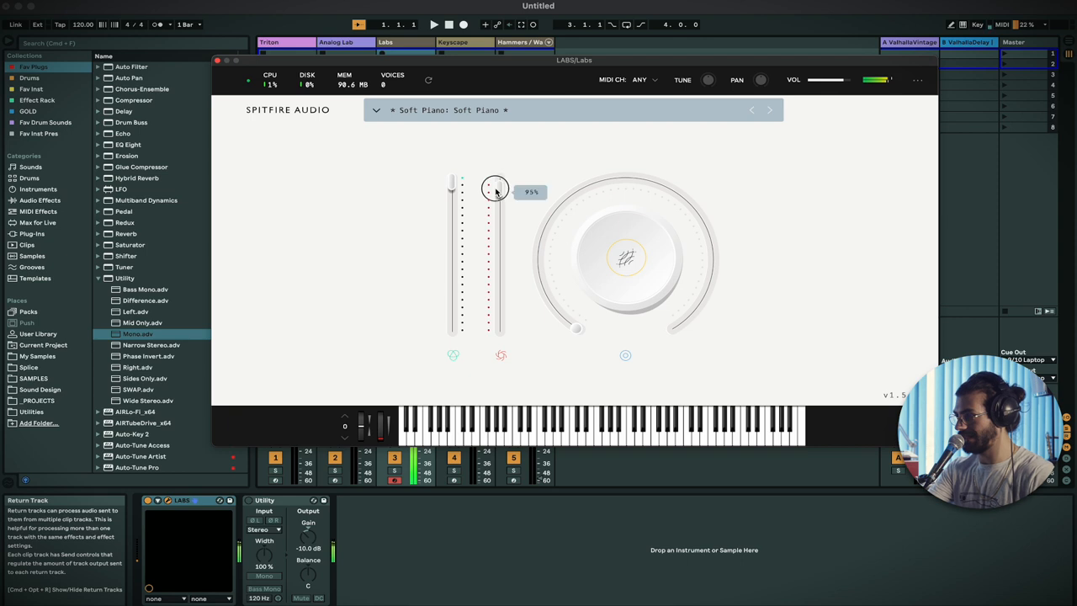
# Set the LABS Expression fader to about 57%, Dynamics to halfway, and reveal its MIDI CC Learn/Remove menu
pyautogui.moveTo(494, 186); pyautogui.dragTo(447, 246)
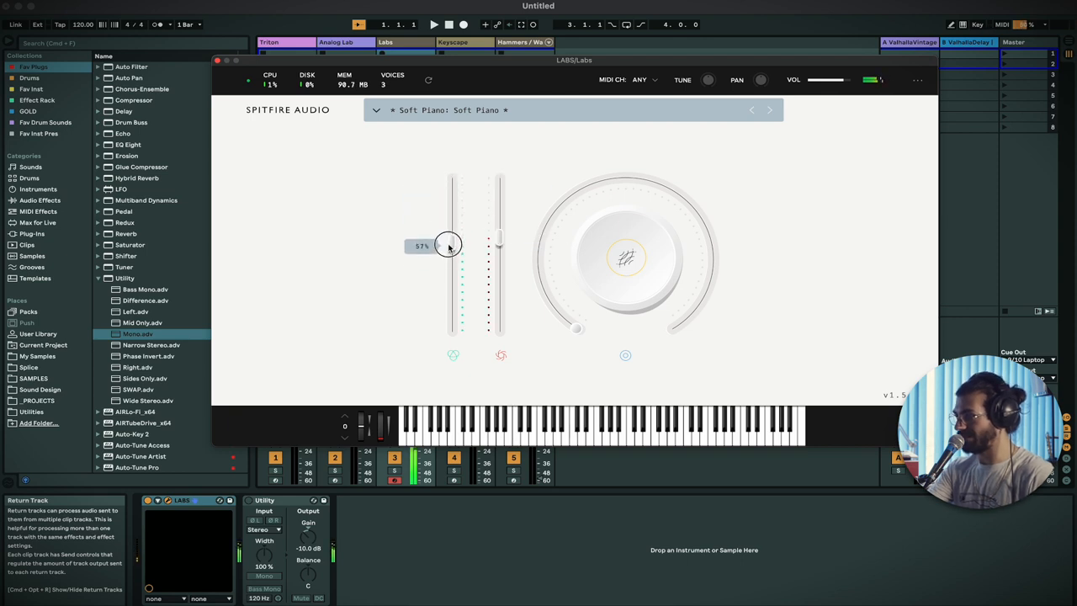
pyautogui.moveTo(451, 245); pyautogui.dragTo(461, 236)
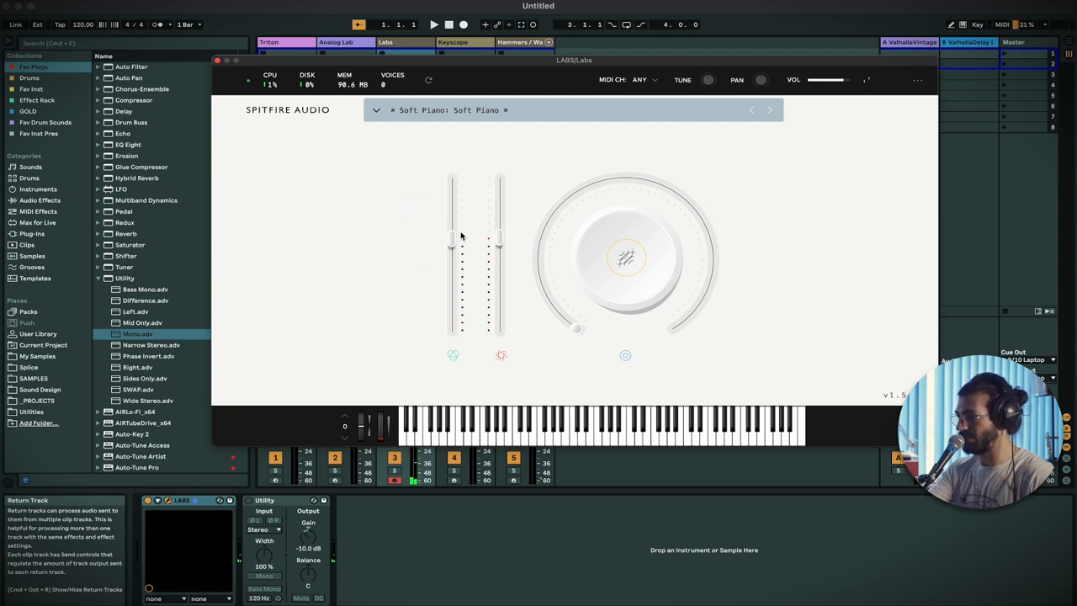
pyautogui.rightClick(498, 239)
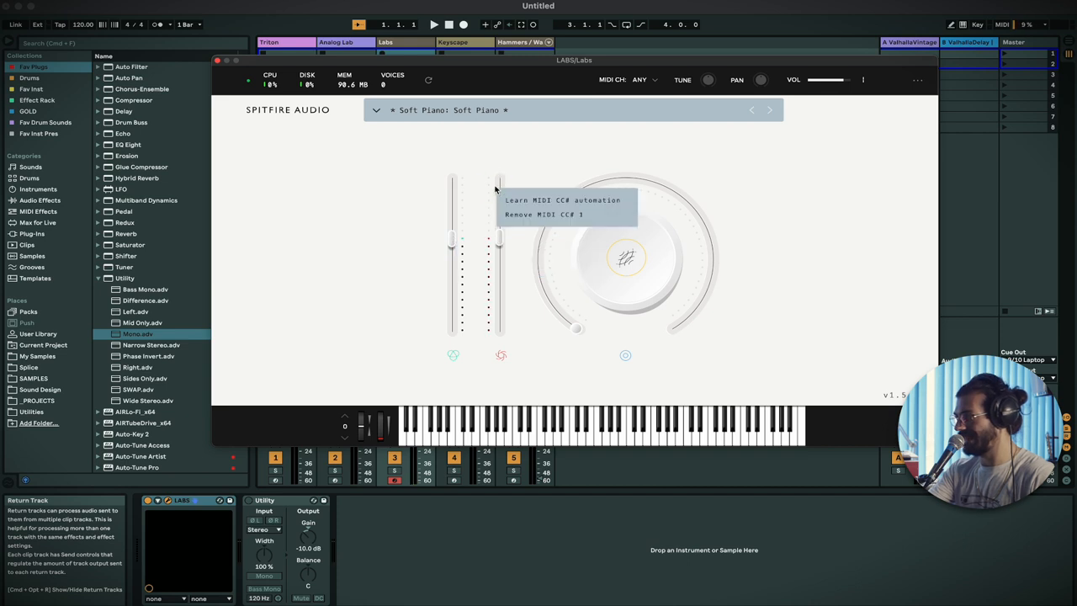